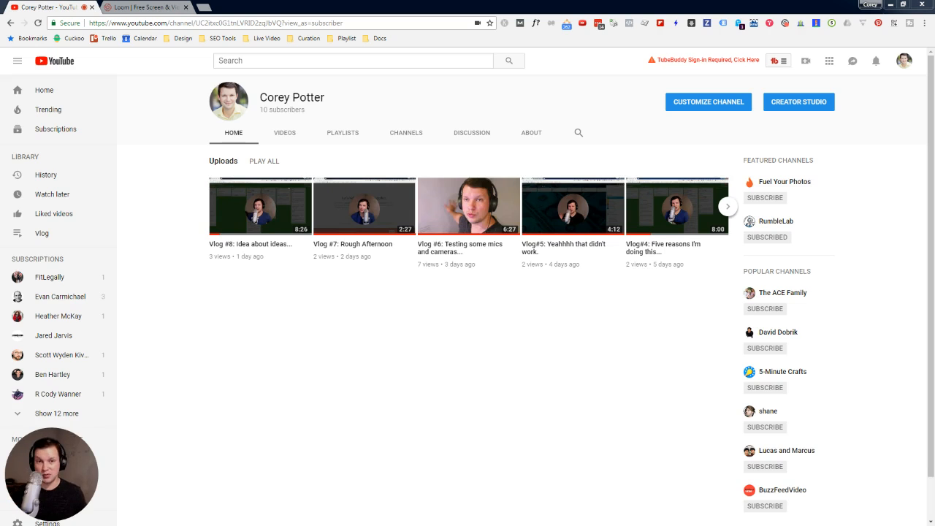
mouse_move(199, 139)
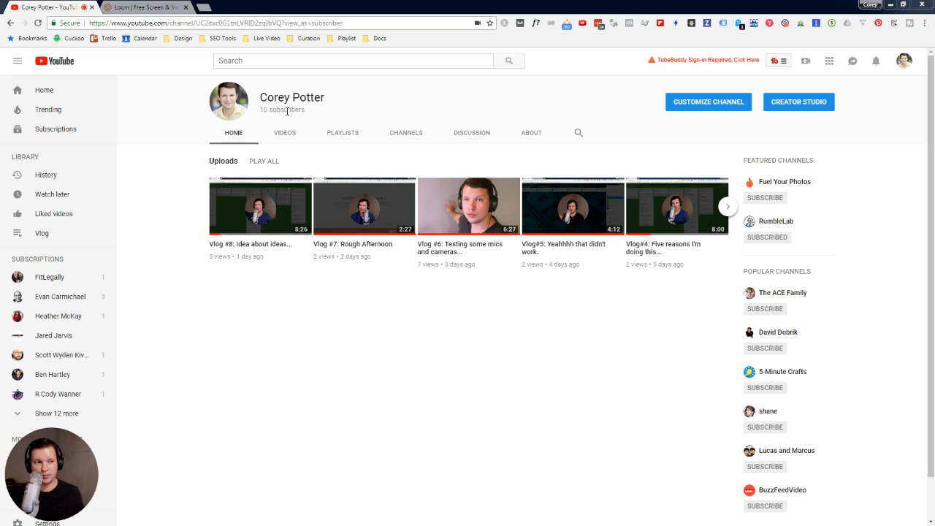
mouse_move(352, 317)
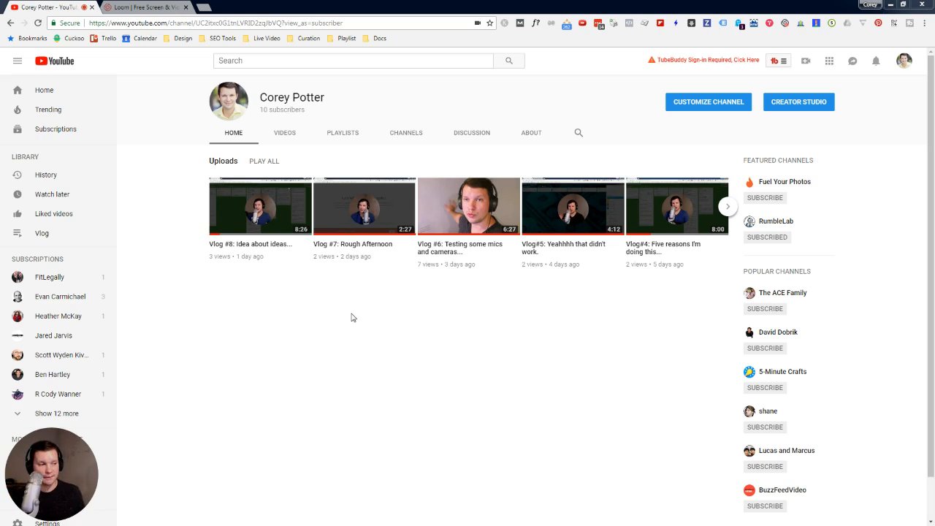
mouse_move(357, 208)
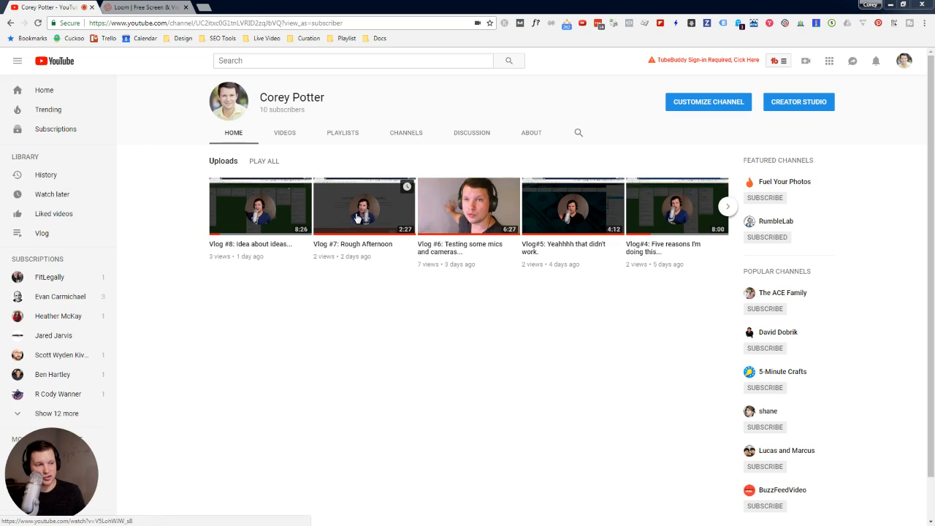
mouse_move(618, 292)
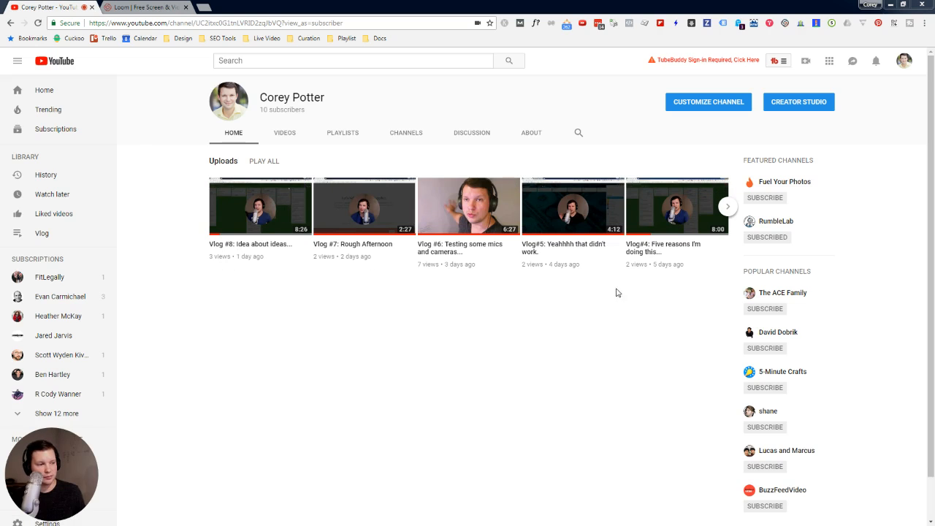
mouse_move(637, 230)
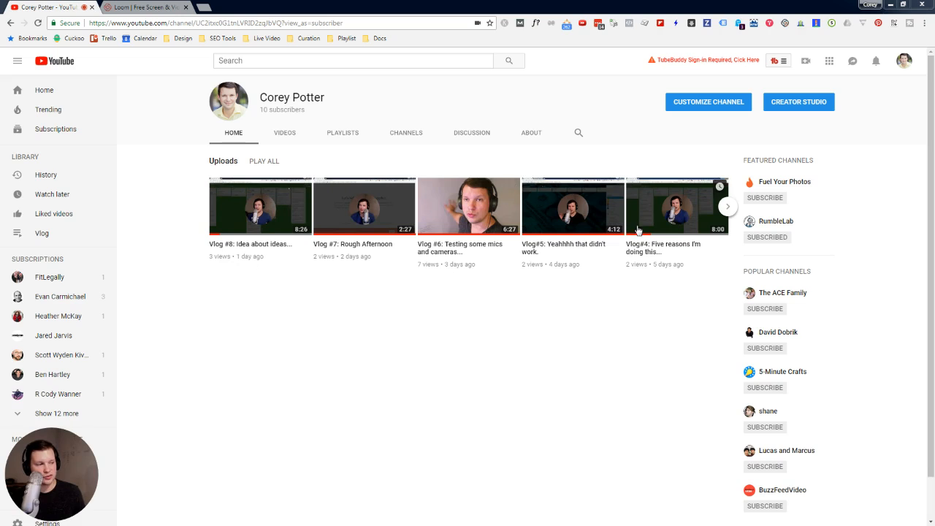
Step: Page through the Uploads shelf, then open Vlog #6's watch page and scroll down it
left_click(727, 206)
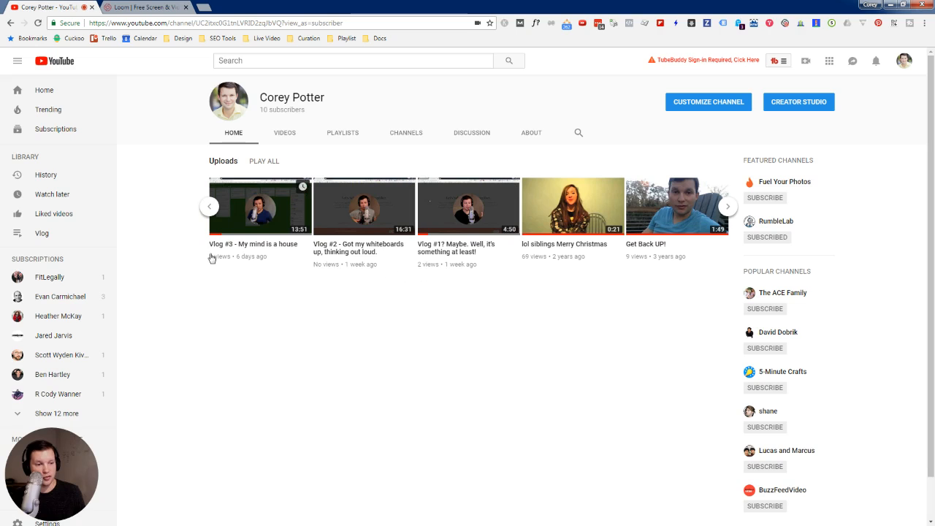
left_click(728, 206)
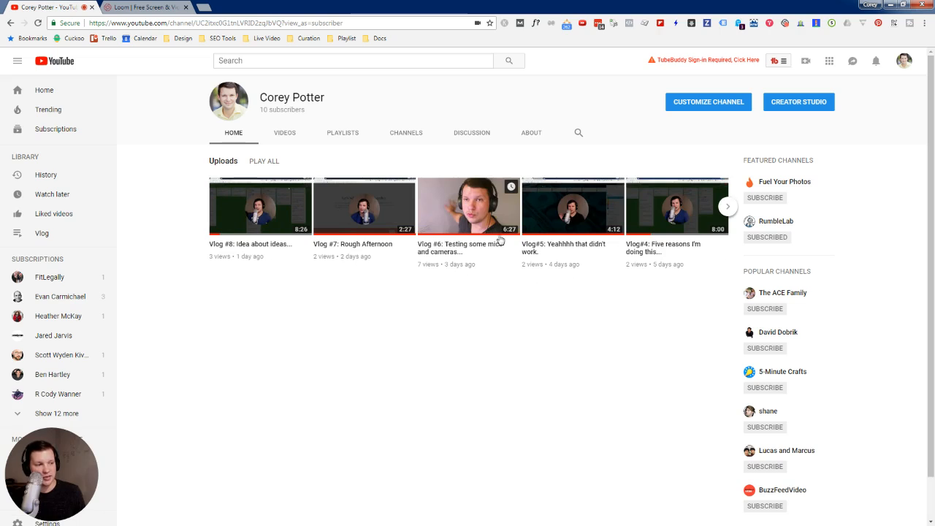
mouse_move(473, 219)
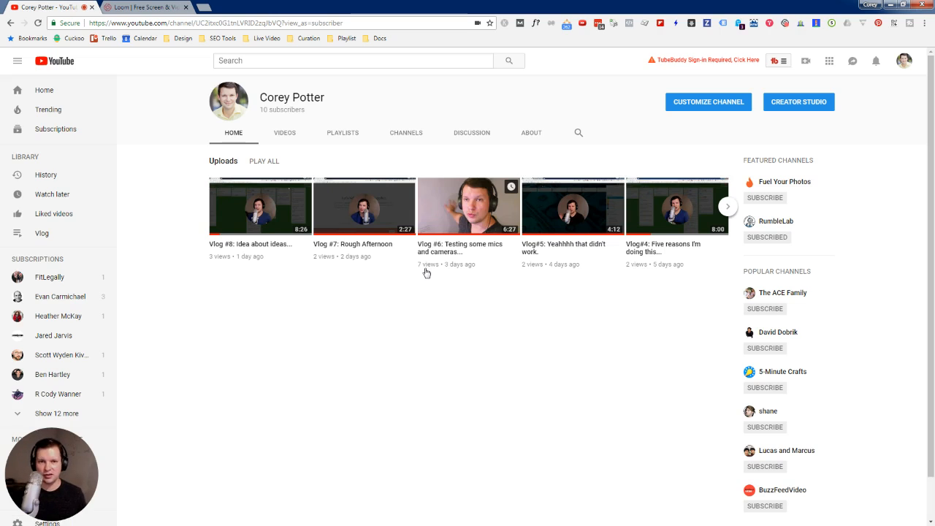
left_click(469, 206)
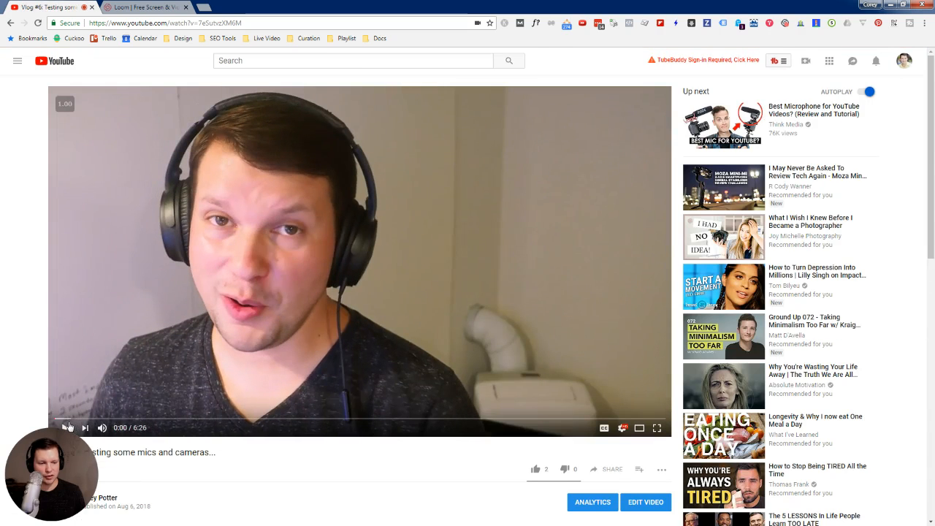
scroll("down", 3)
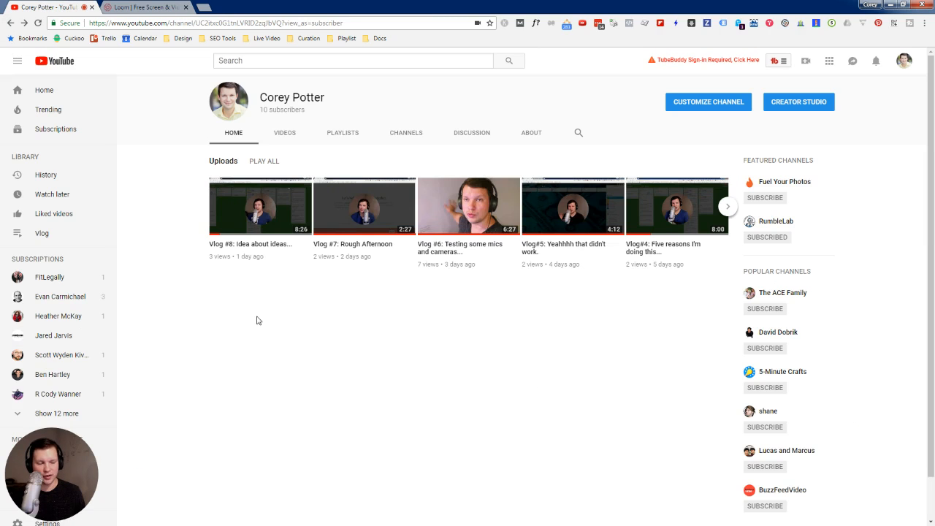
mouse_move(328, 322)
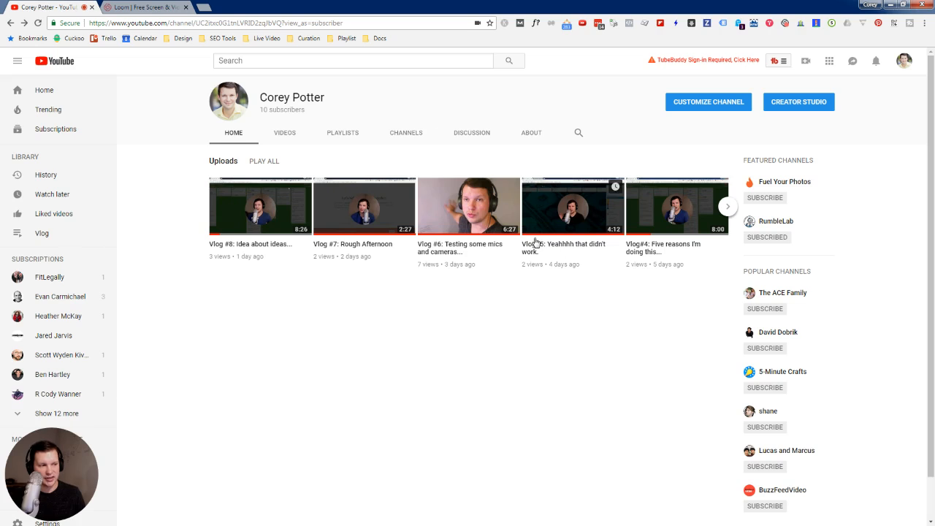
mouse_move(497, 208)
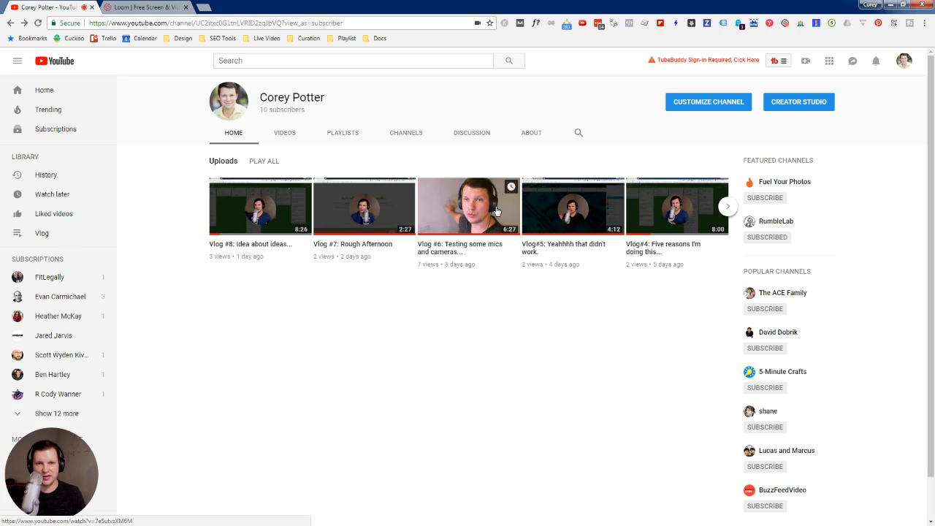
mouse_move(436, 279)
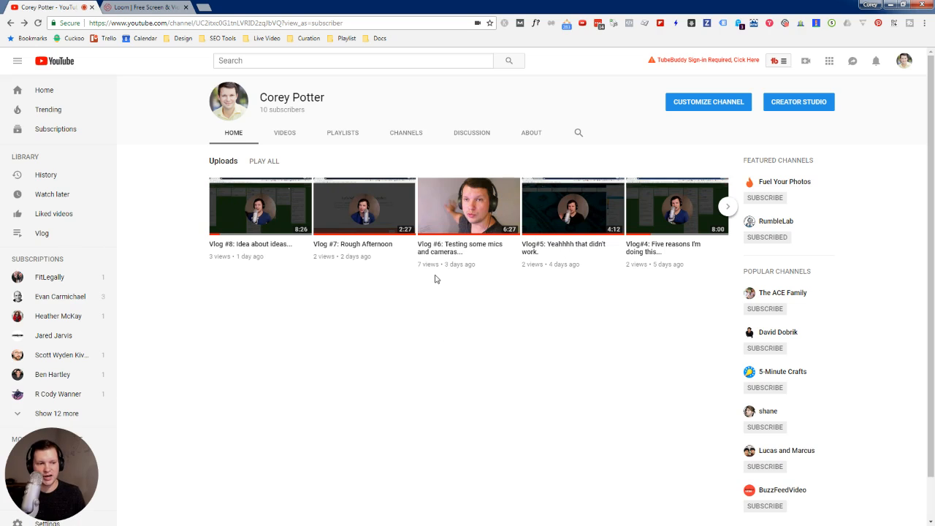
mouse_move(481, 282)
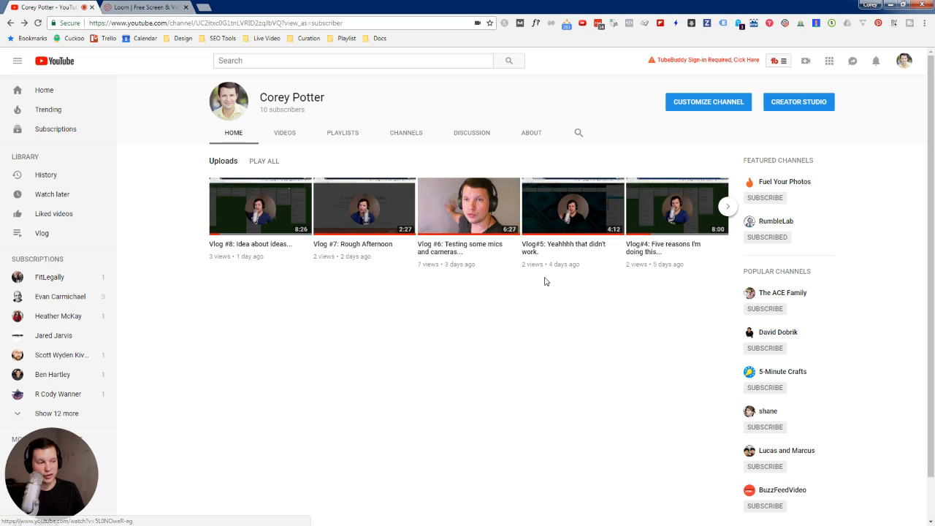
mouse_move(452, 239)
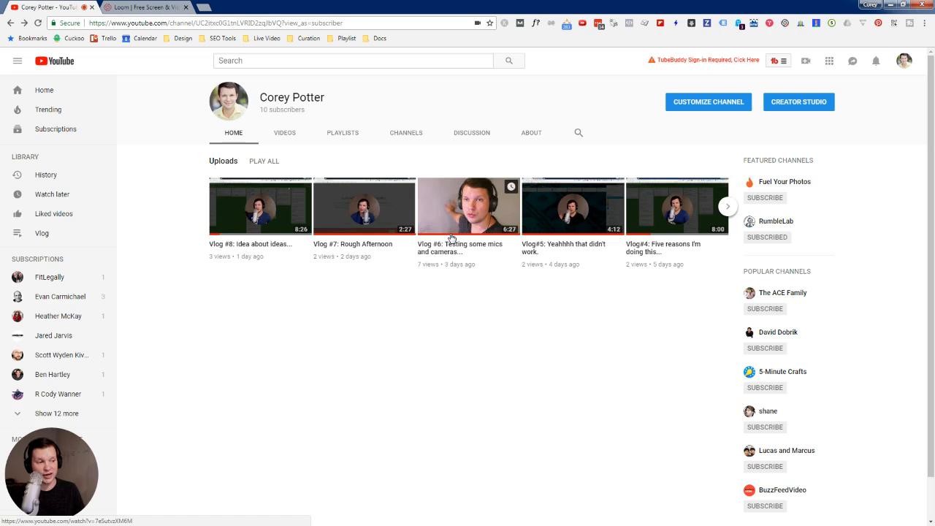
mouse_move(467, 162)
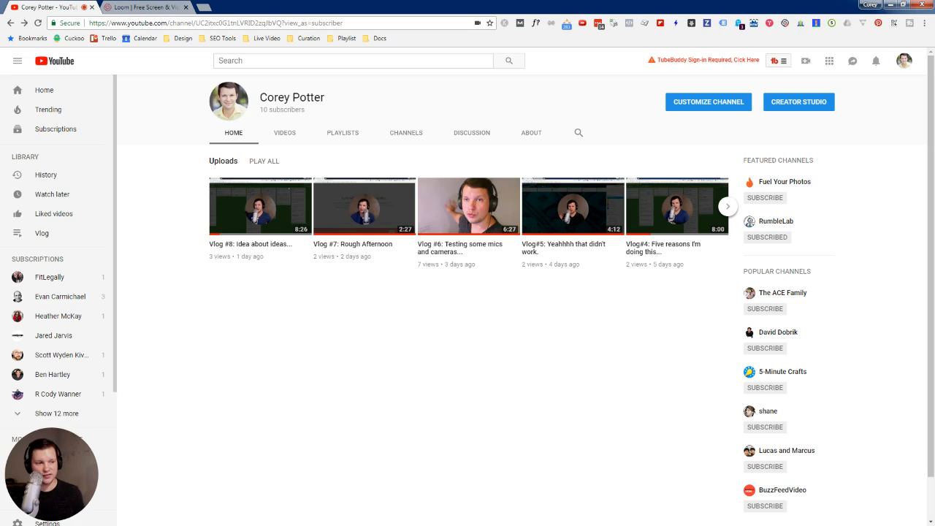
mouse_move(471, 282)
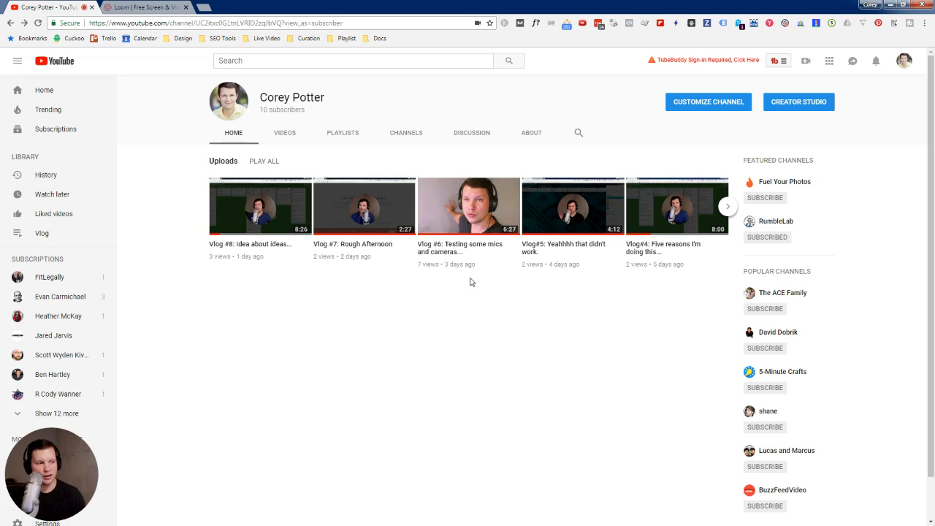
mouse_move(228, 507)
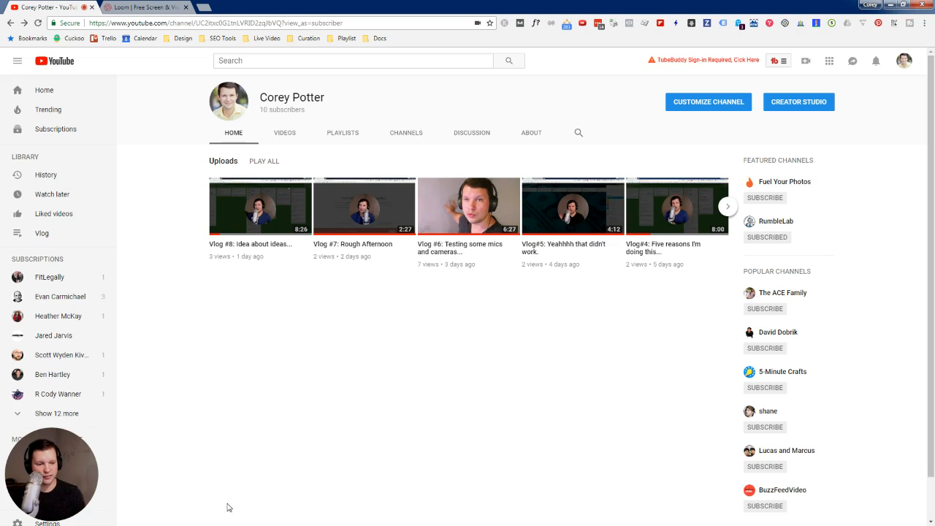
mouse_move(337, 491)
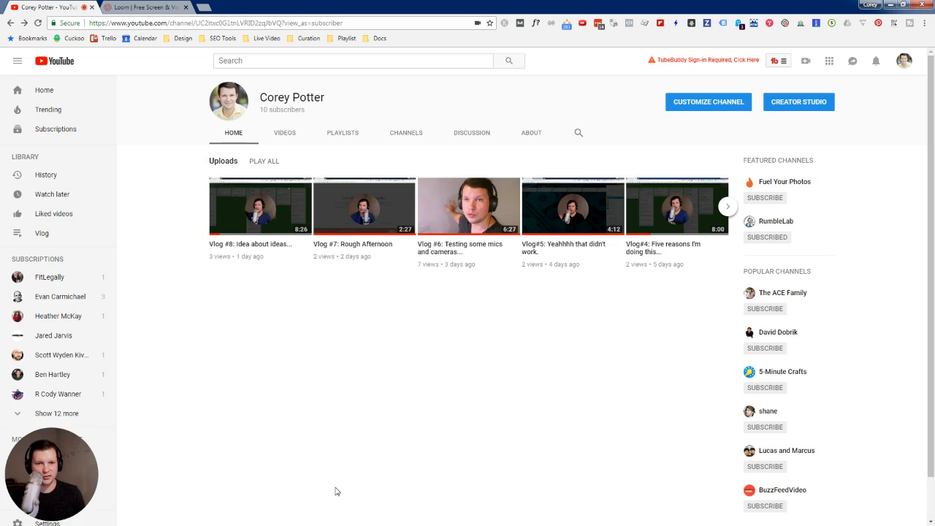
mouse_move(457, 501)
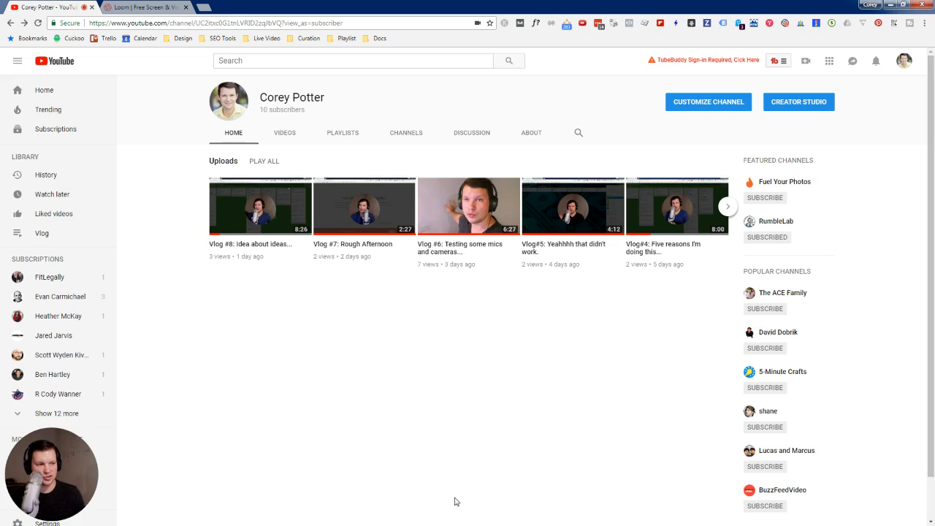
mouse_move(442, 204)
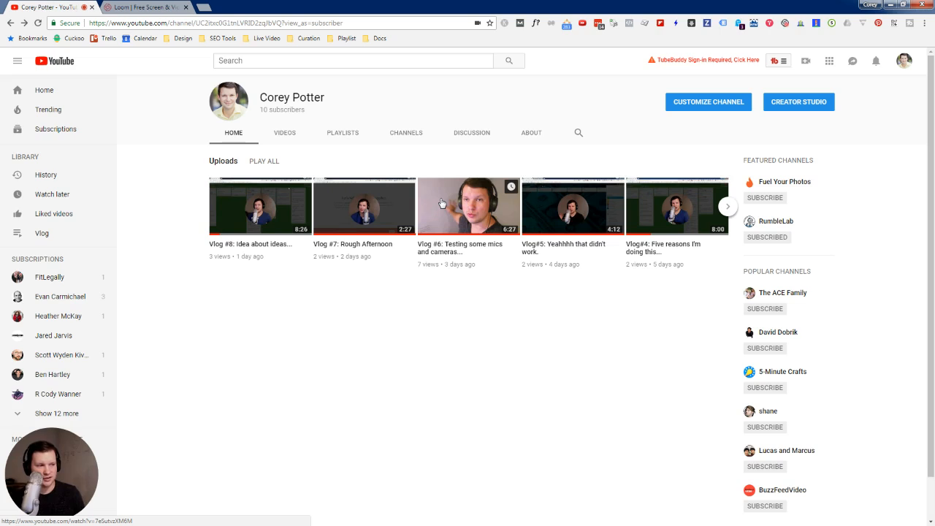
mouse_move(442, 274)
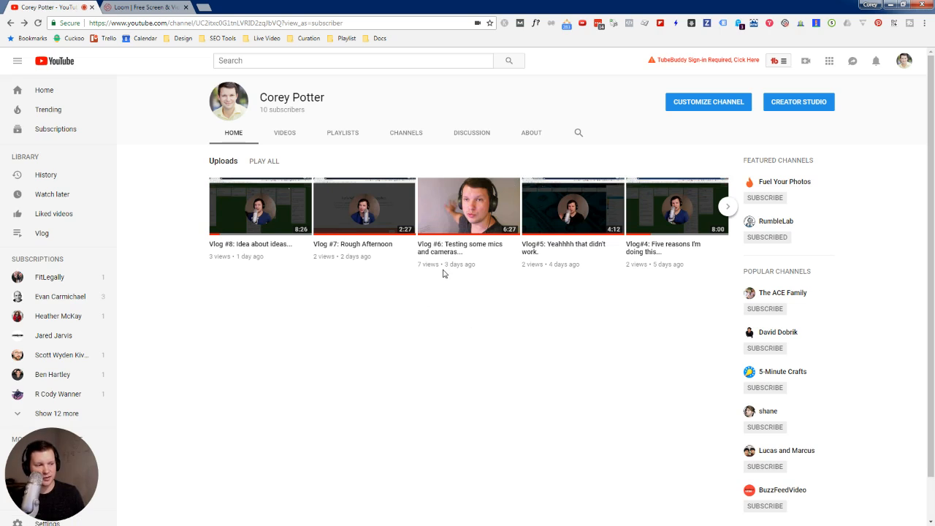
mouse_move(577, 249)
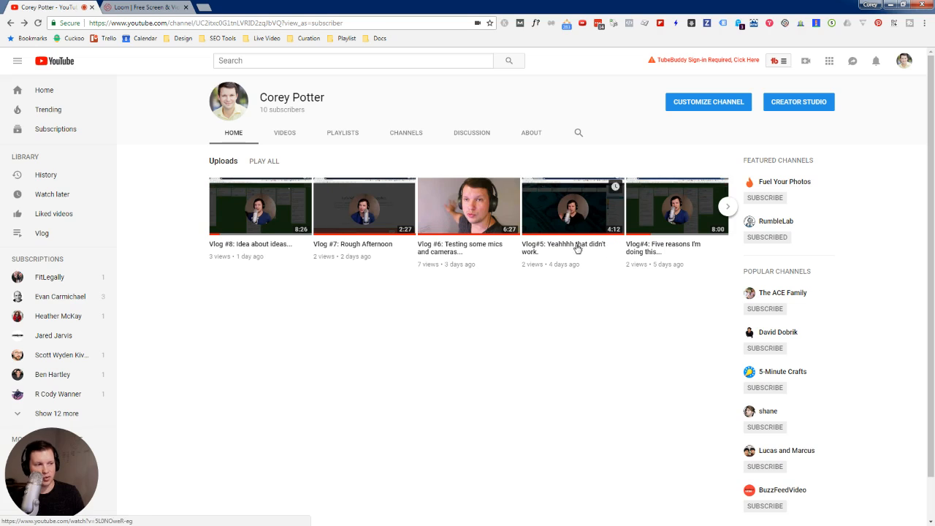
mouse_move(408, 242)
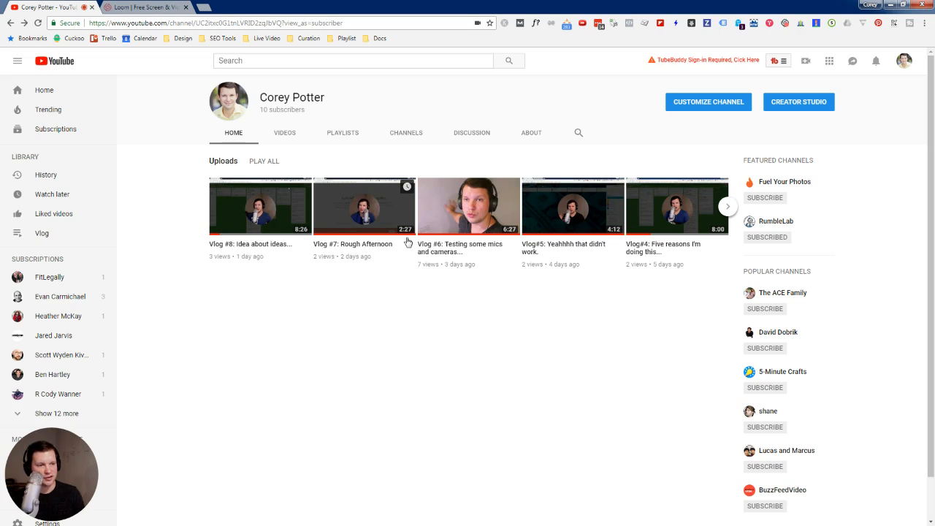
mouse_move(317, 407)
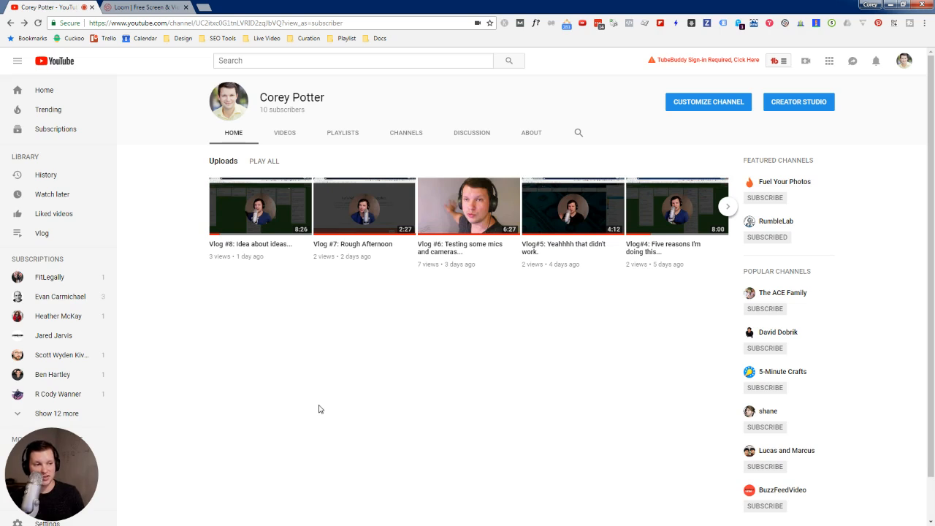
mouse_move(824, 233)
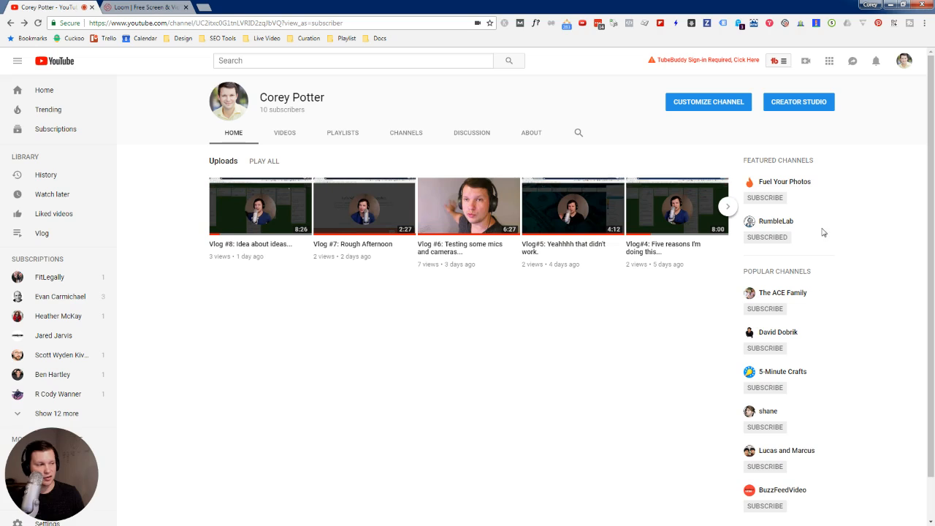
mouse_move(488, 211)
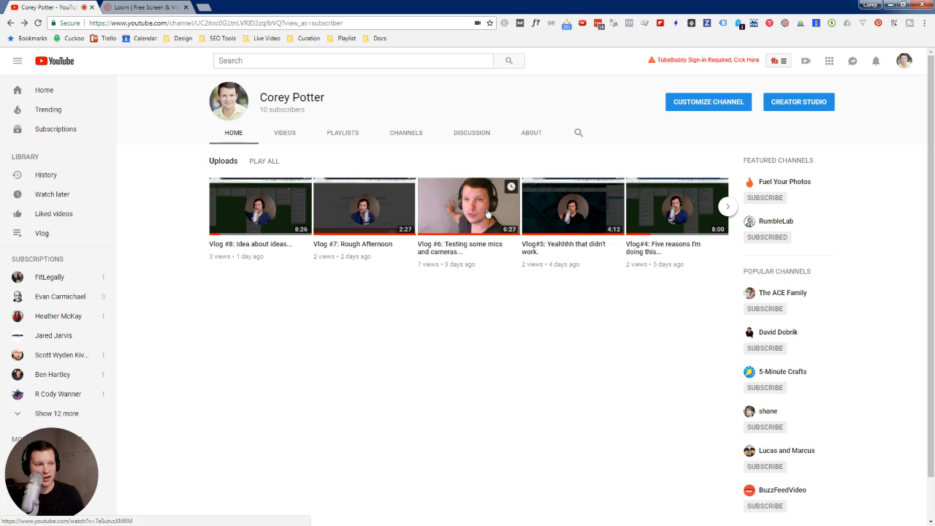
mouse_move(474, 254)
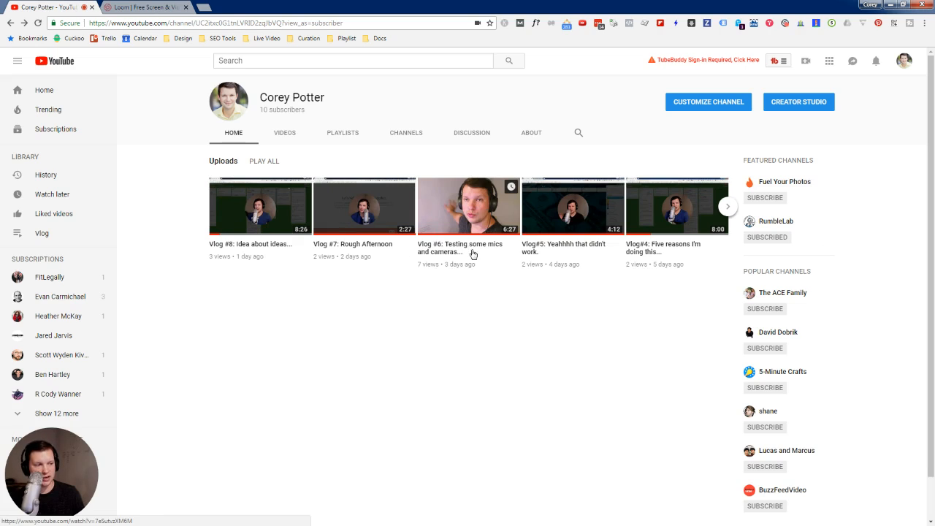
mouse_move(464, 261)
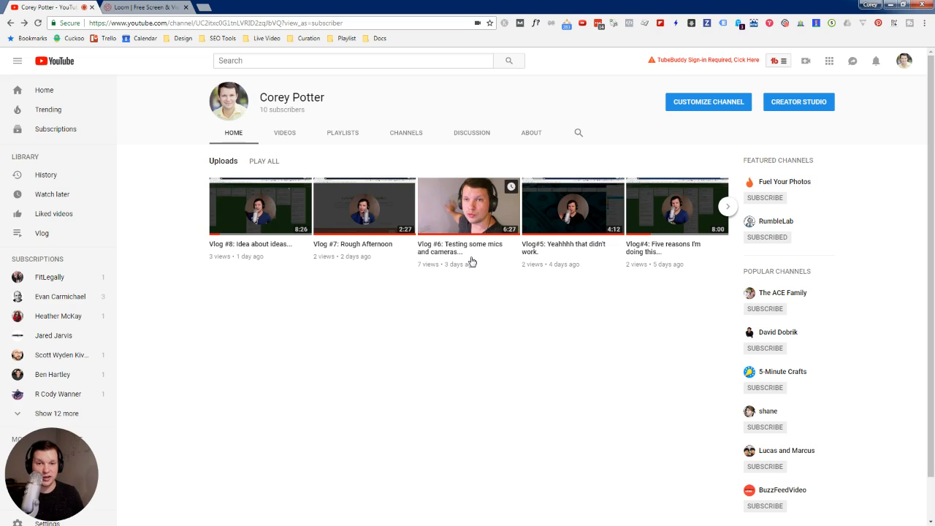
mouse_move(707, 54)
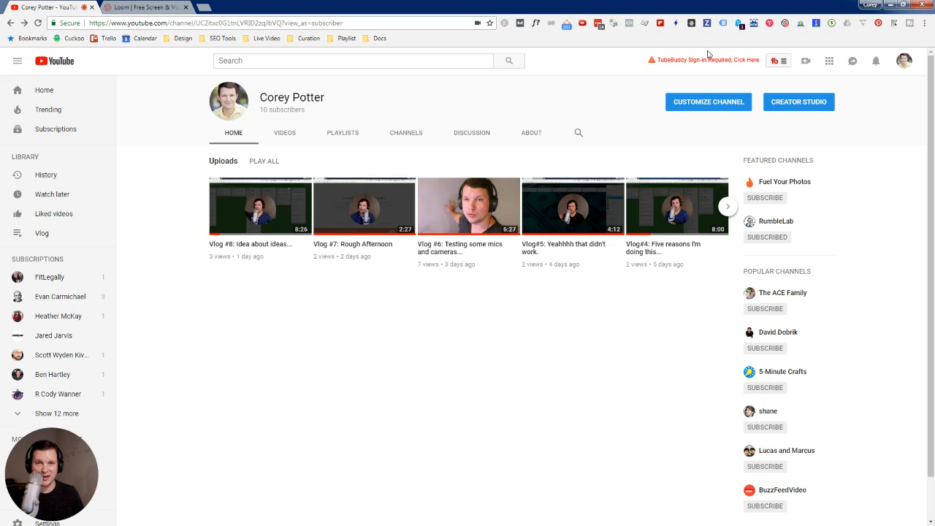